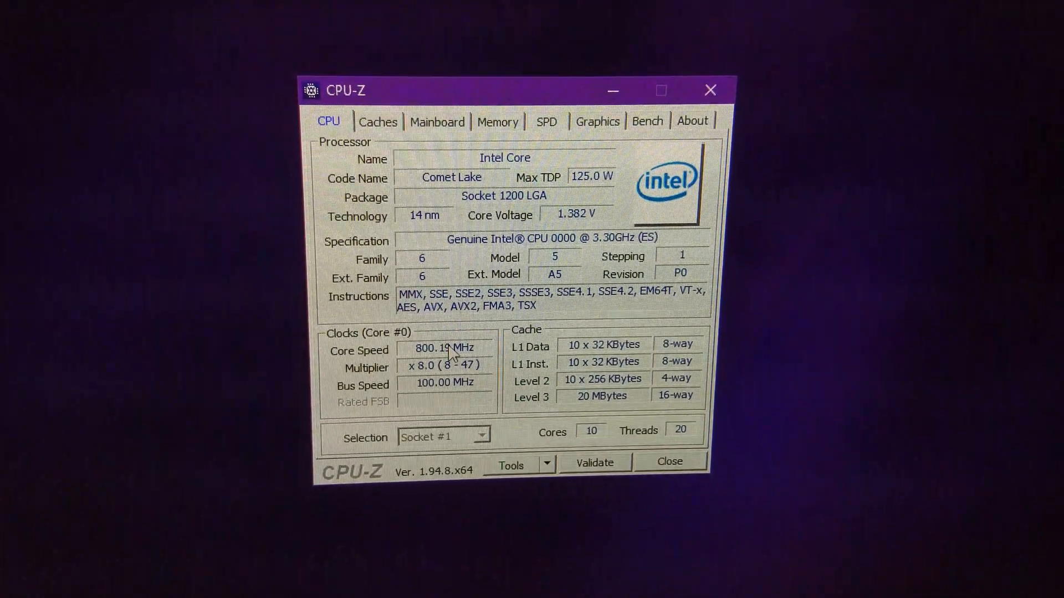
- Show the HWBOT Fire Strike submission of 39972 marks with the Radeon RX 6800
click(498, 122)
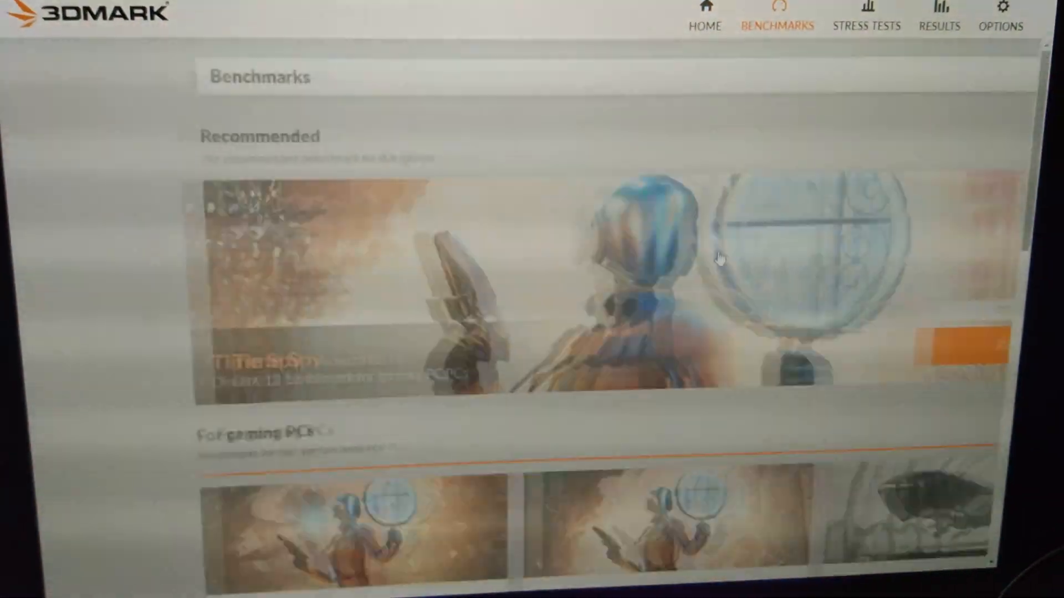
scroll(down, 3)
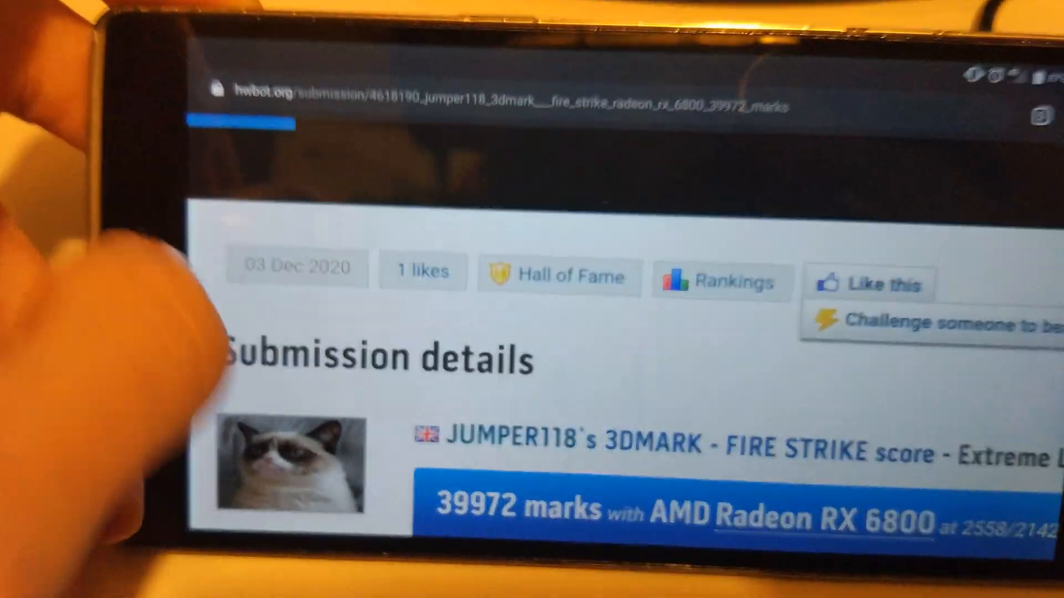
scroll(down, 3)
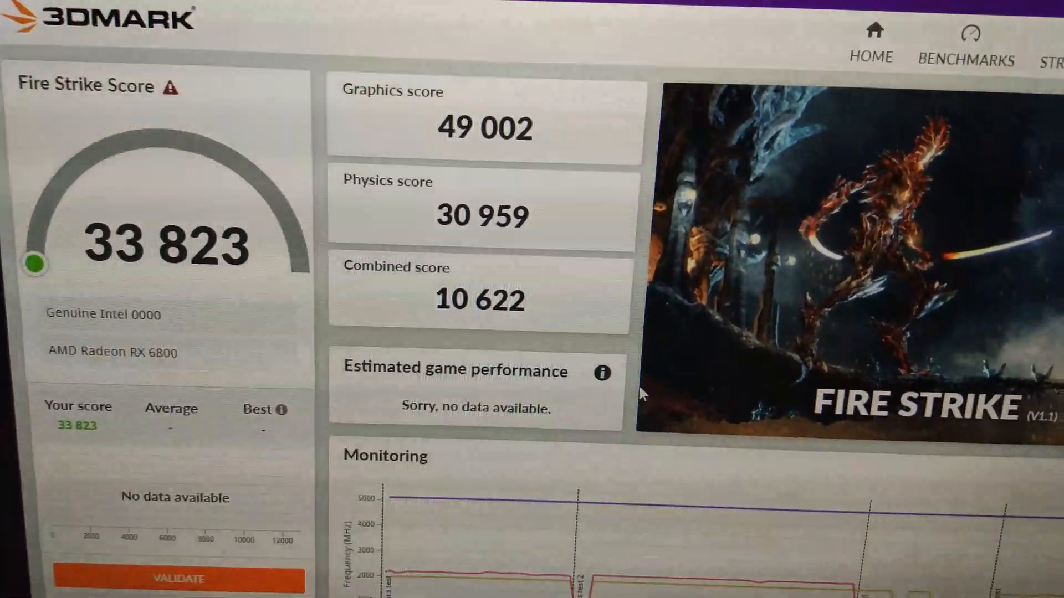
scroll(down, 3)
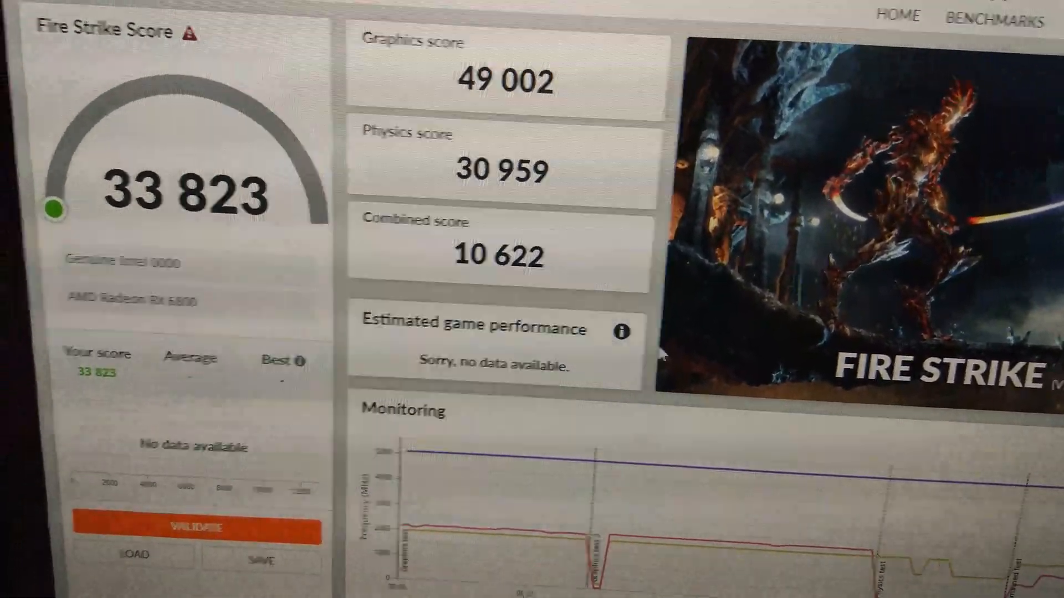
scroll(down, 3)
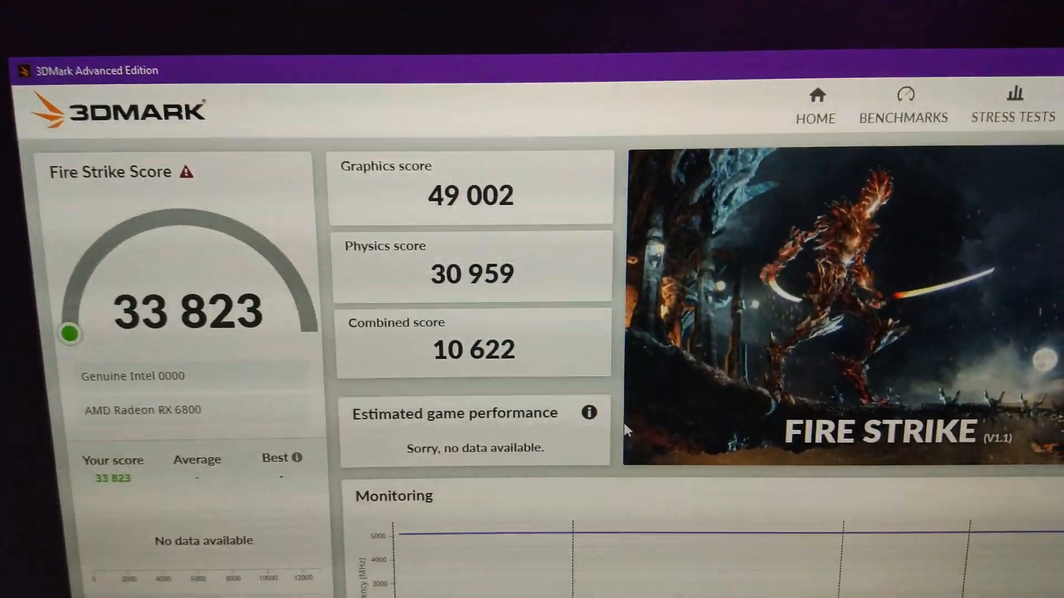
scroll(down, 3)
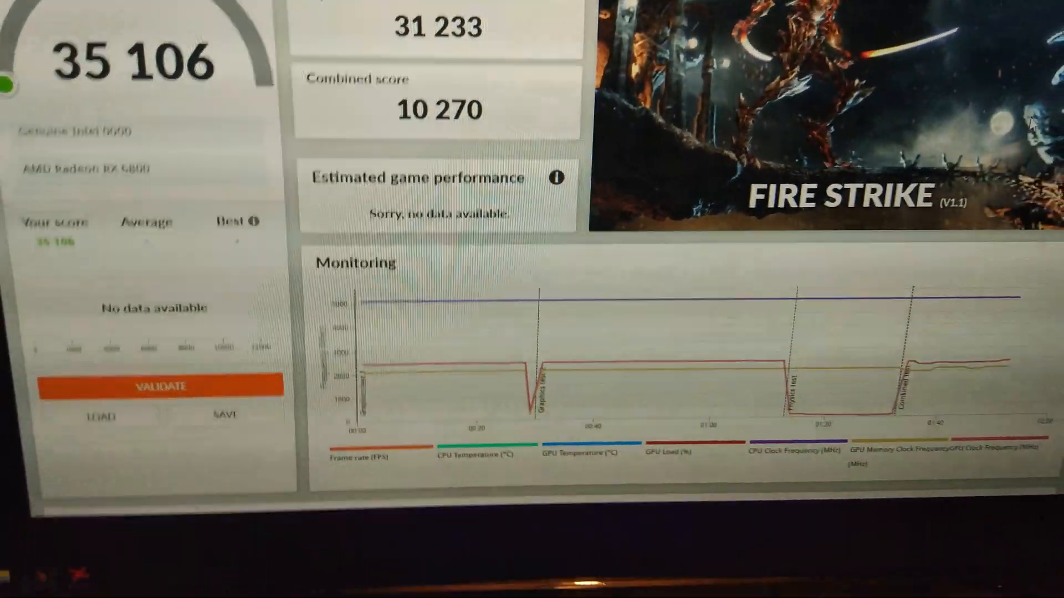
- Scroll the 35 106 Fire Strike result down to its system information and detailed scores
scroll(down, 3)
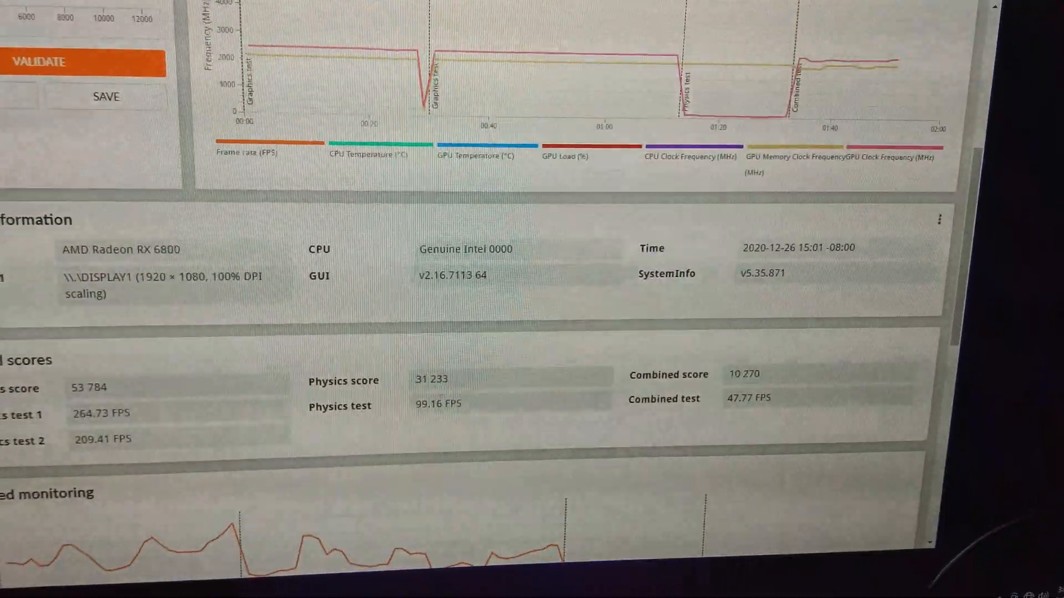
scroll(down, 3)
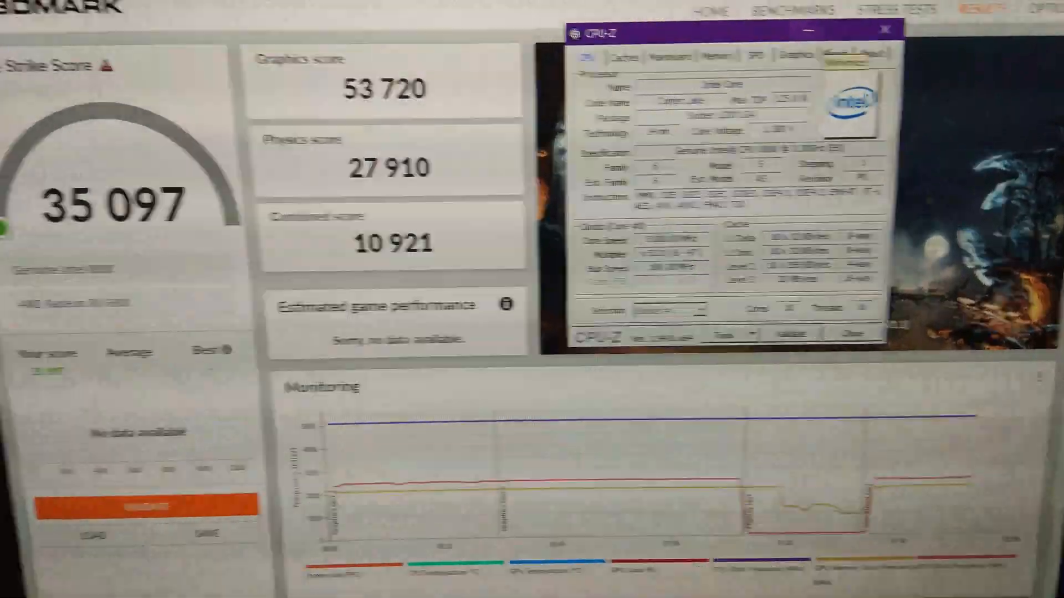
- Place the CPU-Z window over the 35 097 Fire Strike result
click(886, 29)
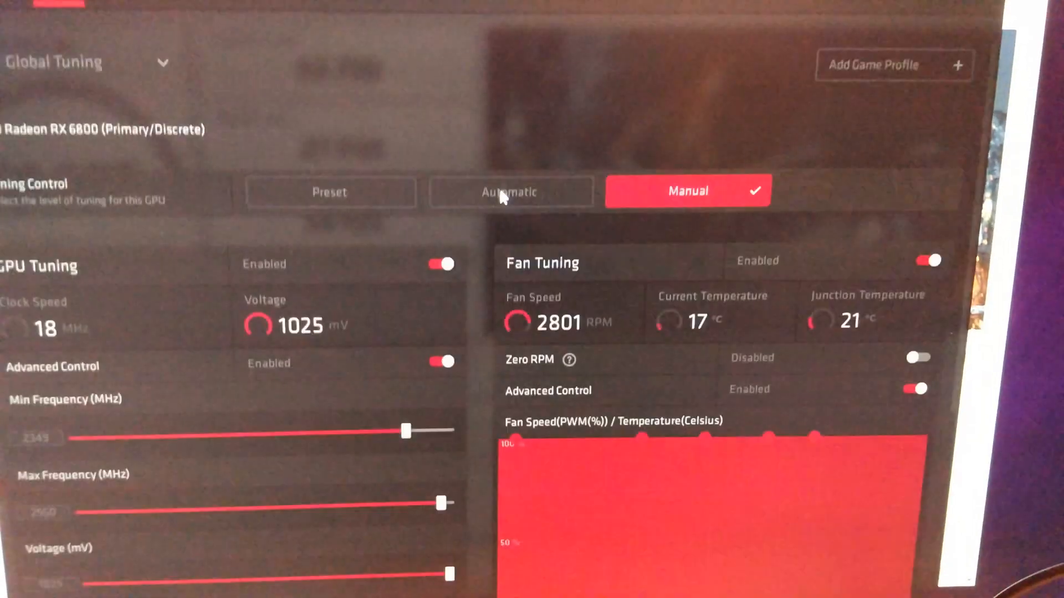
scroll(down, 3)
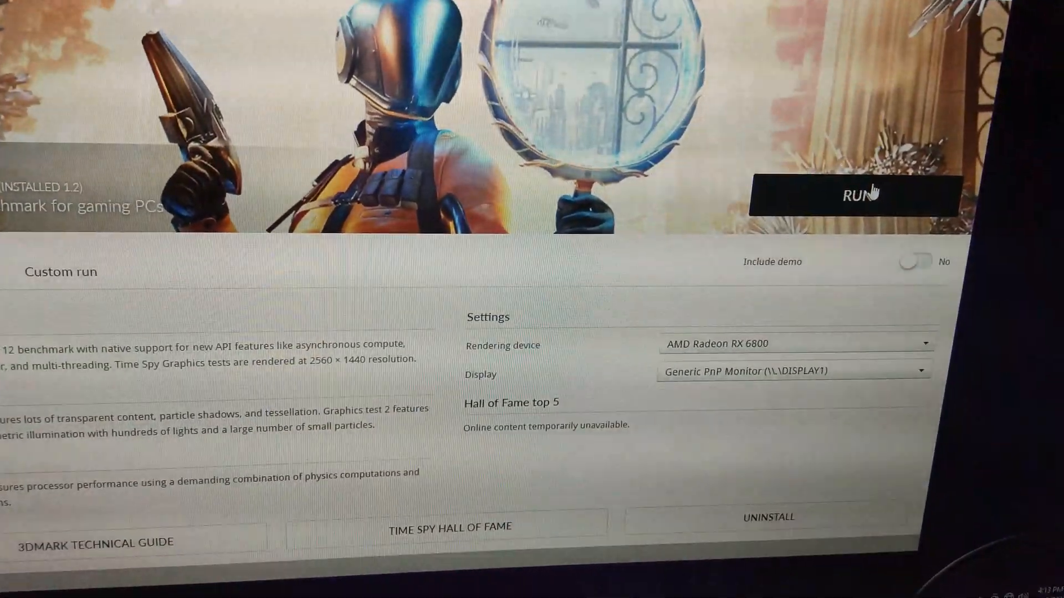
- Start the Time Spy benchmark run on the Radeon RX 6800
click(857, 195)
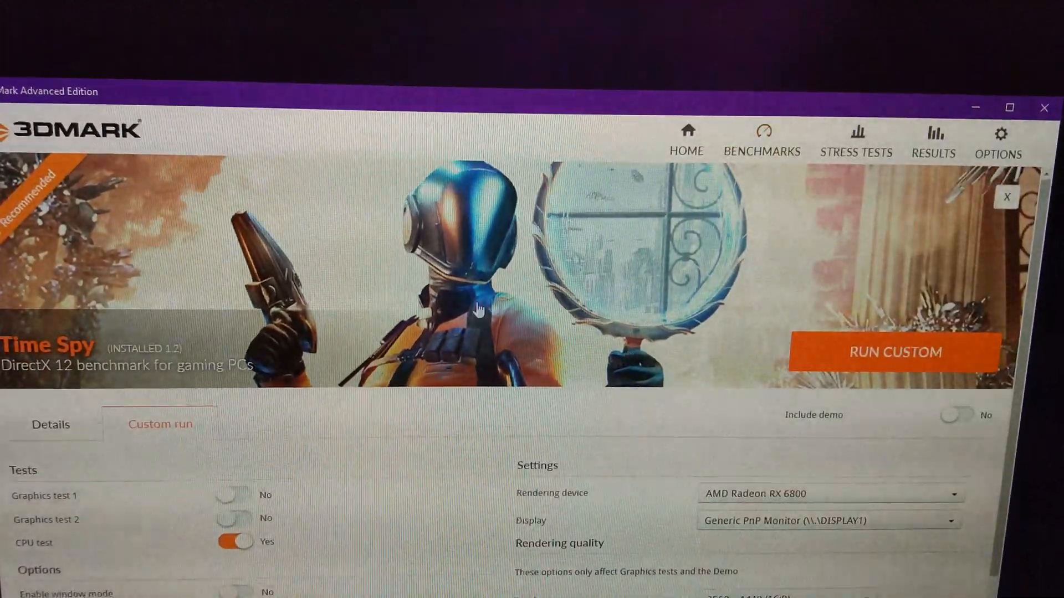
- Run the CPU-only Time Spy custom test, scoring 16 145, and review the results
click(893, 352)
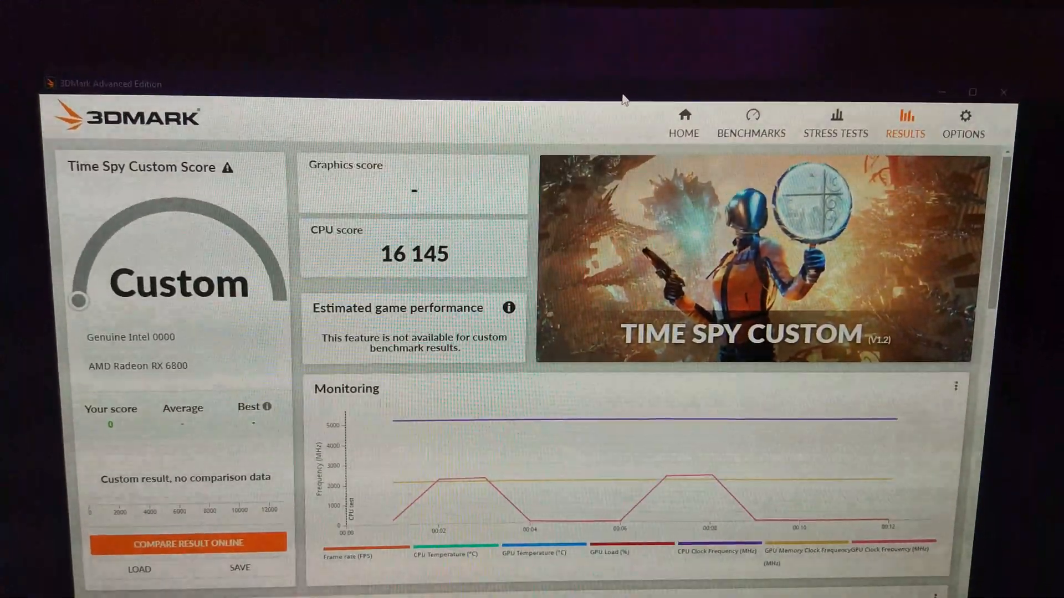
scroll(down, 3)
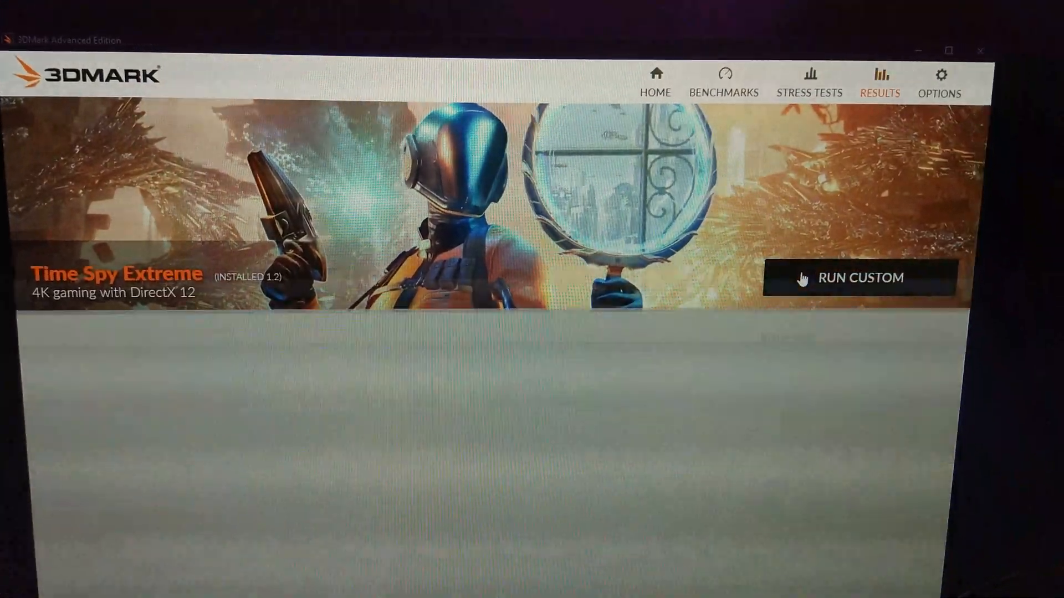
- Run the Time Spy Extreme custom CPU test, scoring 7 277 at 5200 MHz
click(860, 277)
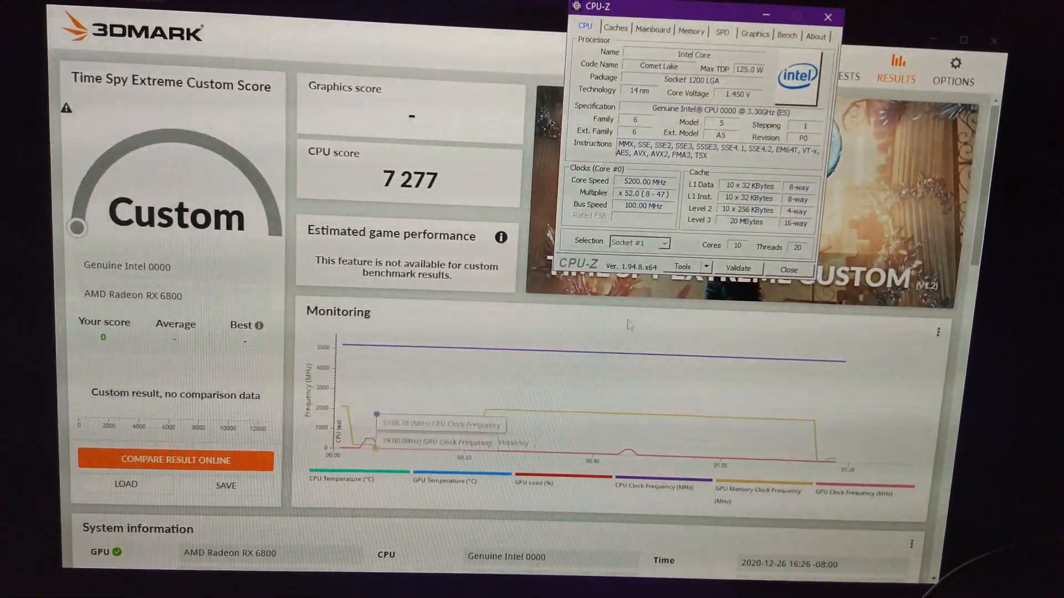
- Set the Dragon Power CPU ratio to 53 at 1.500 V and return to 3DMark
drag(678, 7, 685, 25)
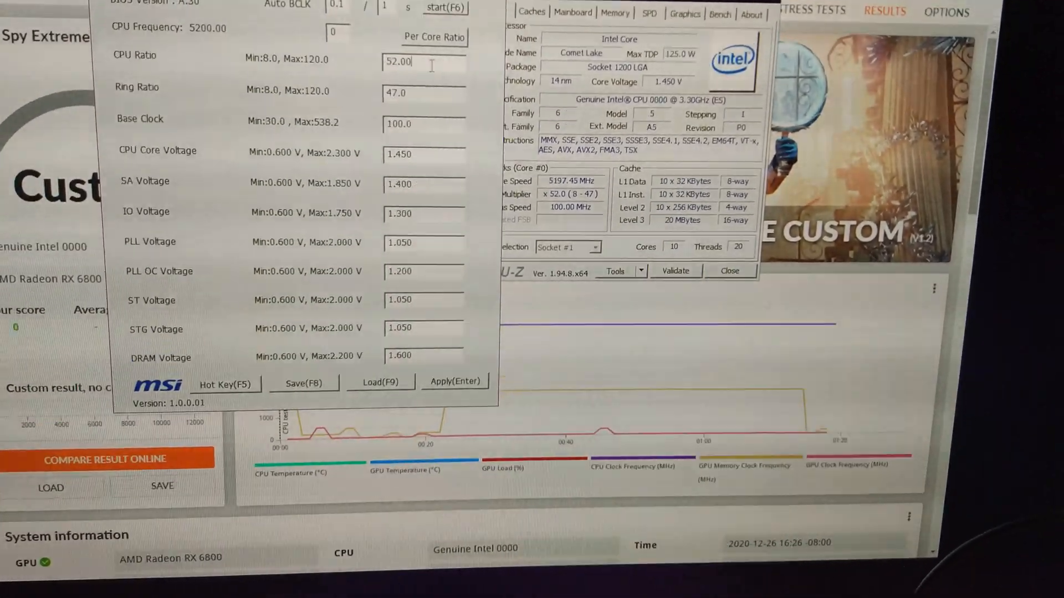
text(53)
click(424, 154)
text(1.500)
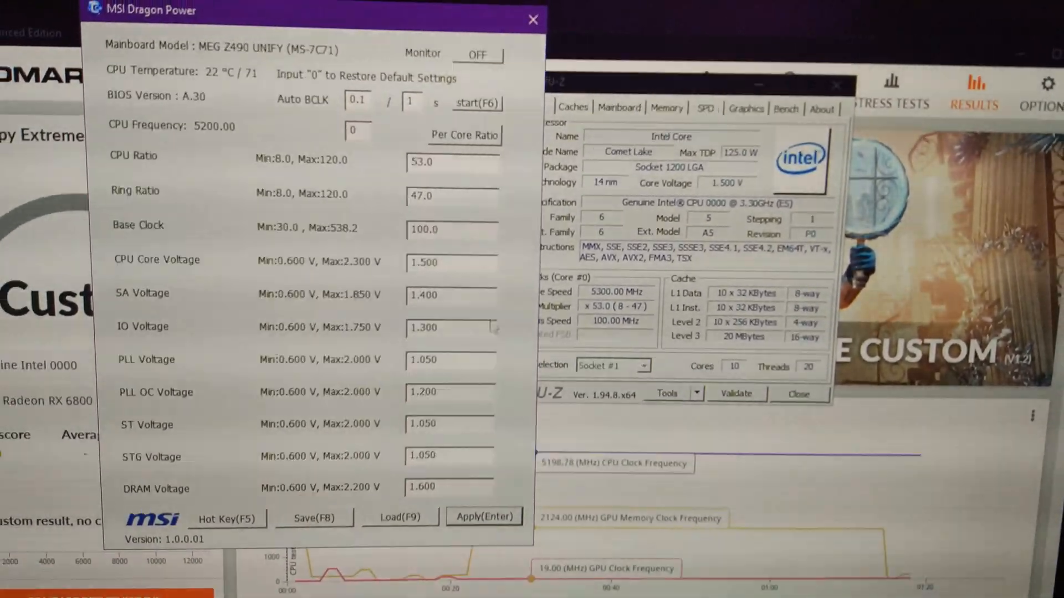
click(533, 19)
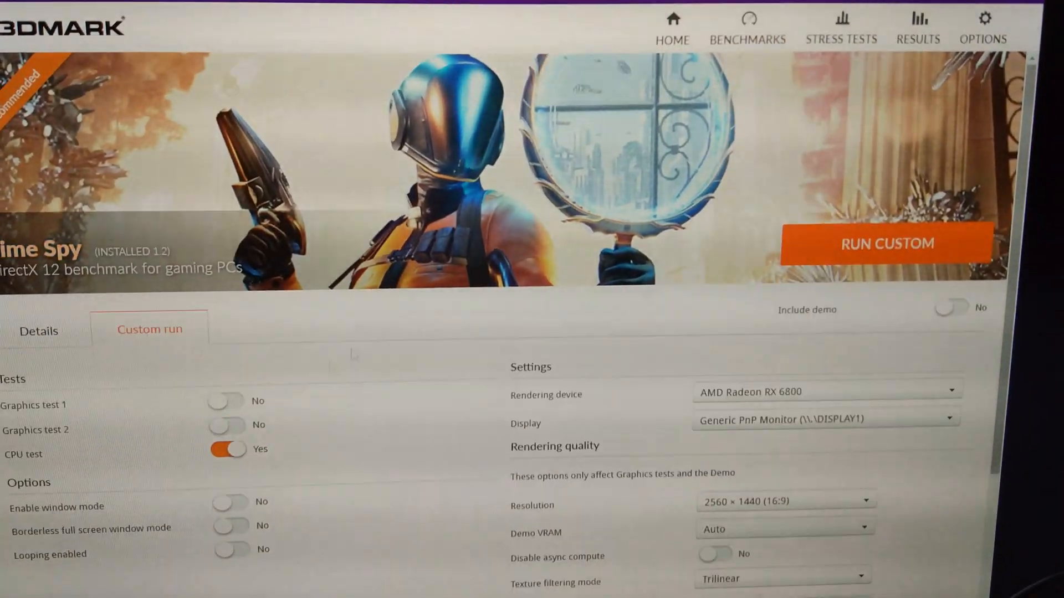
- Run the CPU-only Time Spy custom test at 5300 MHz
click(886, 243)
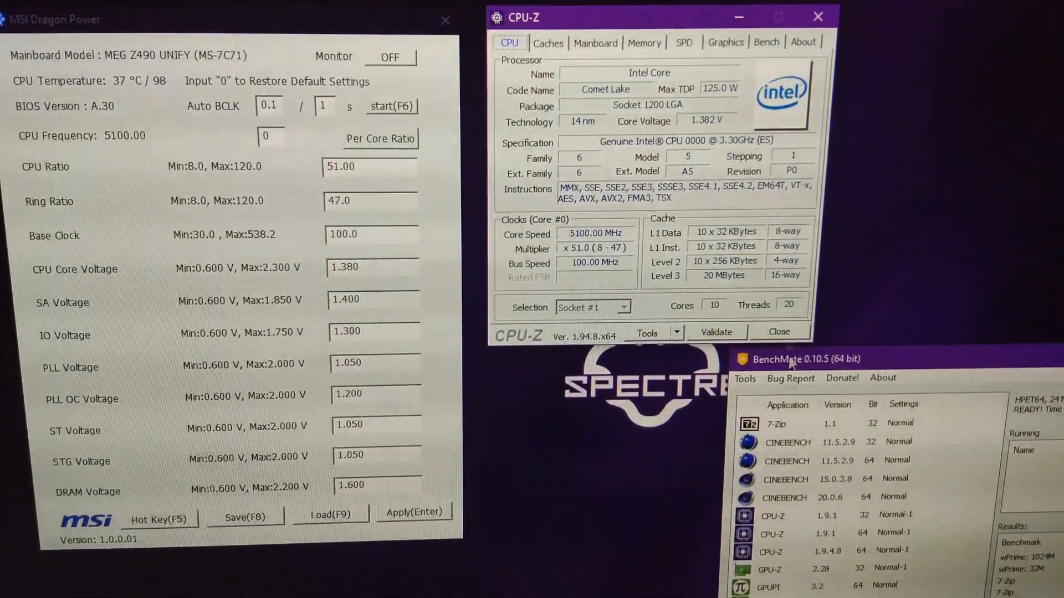
- Launch Cinebench R20 from BenchMate and run the multi-core CPU test for 6703 cb
double_click(785, 496)
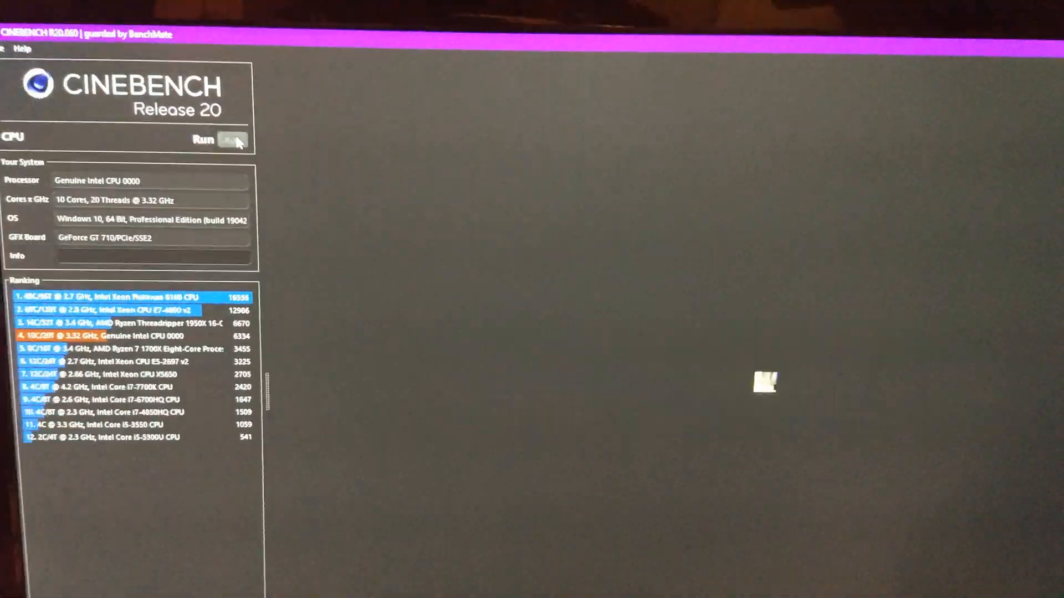
click(231, 141)
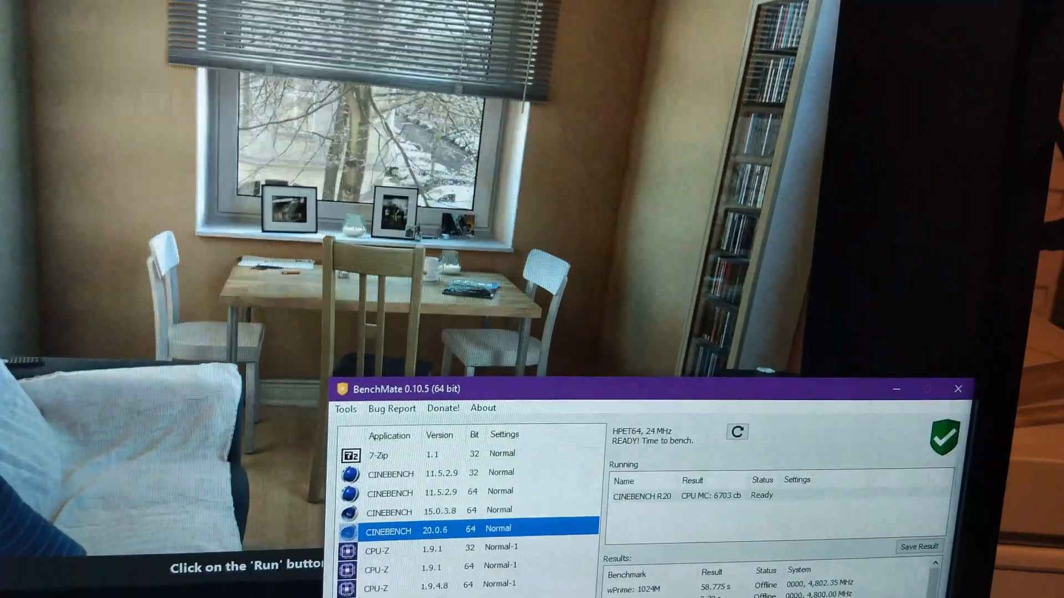
- Launch Cinebench R15 from BenchMate, get 2805 cb multi-core, and close it
right_click(389, 510)
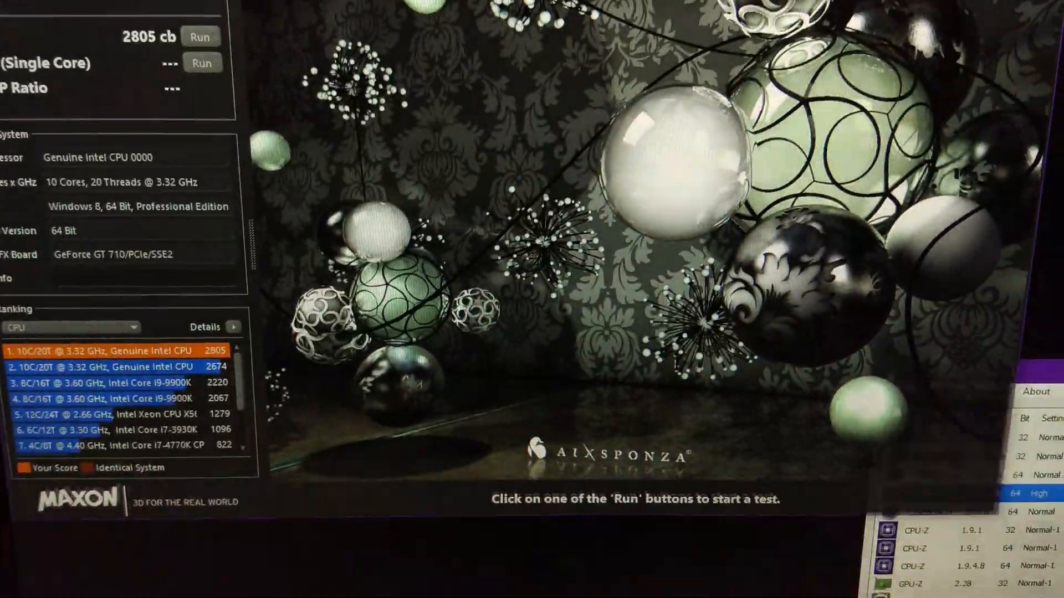
click(270, 127)
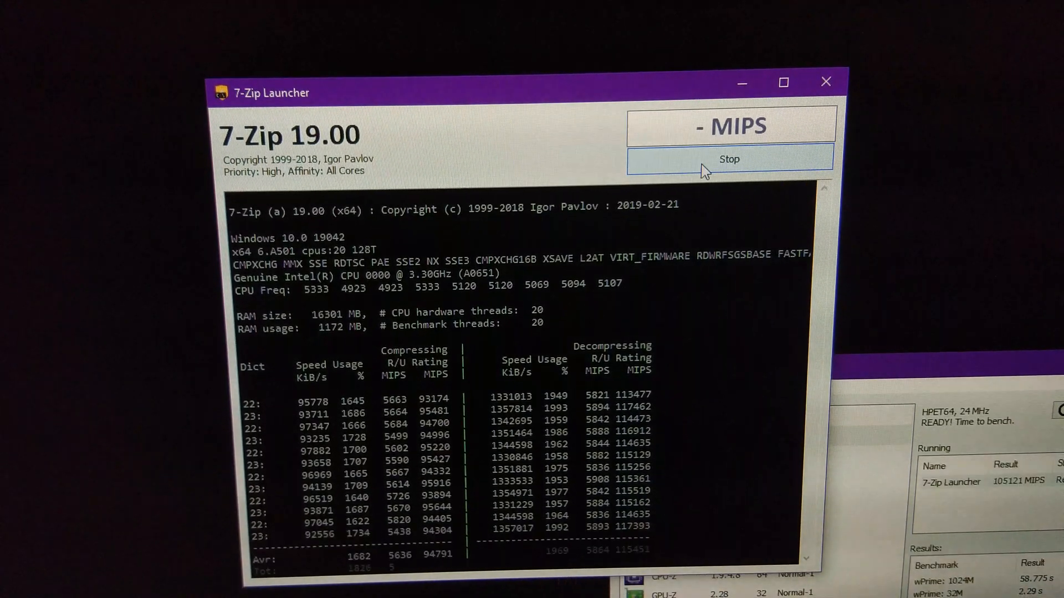
- Stop the 7-Zip run, logging about 100,172 MIPS in BenchMate
click(728, 159)
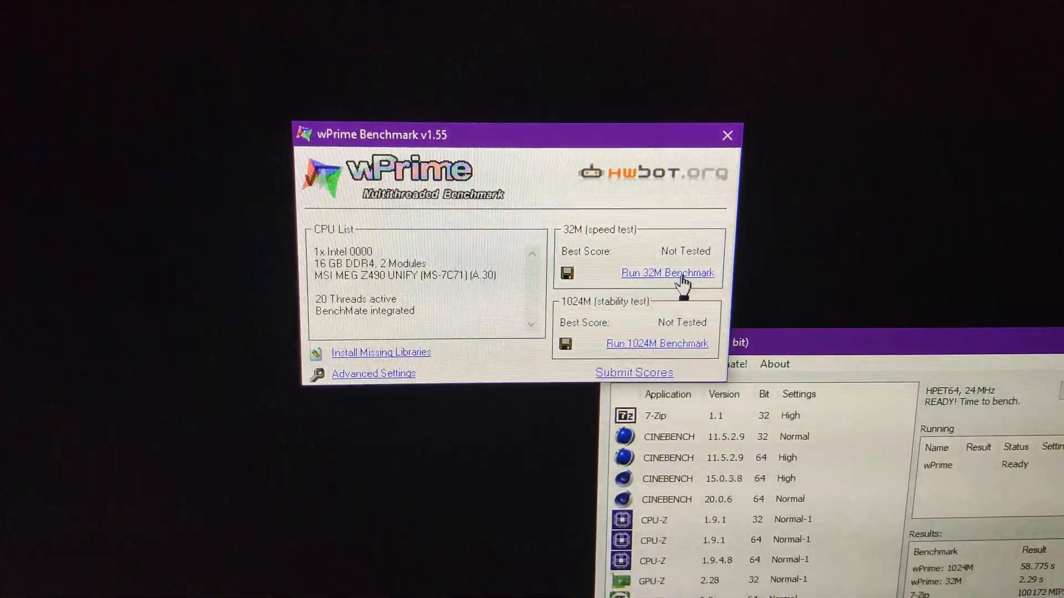
- Run the 32M speed test three times, reaching a 2.151 sec best score
click(667, 273)
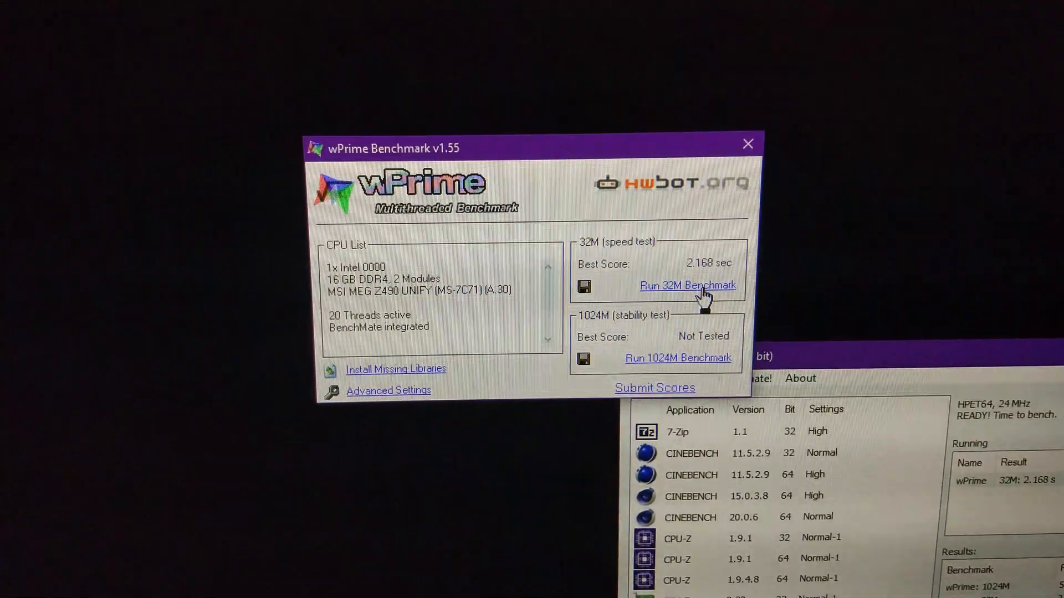
click(687, 284)
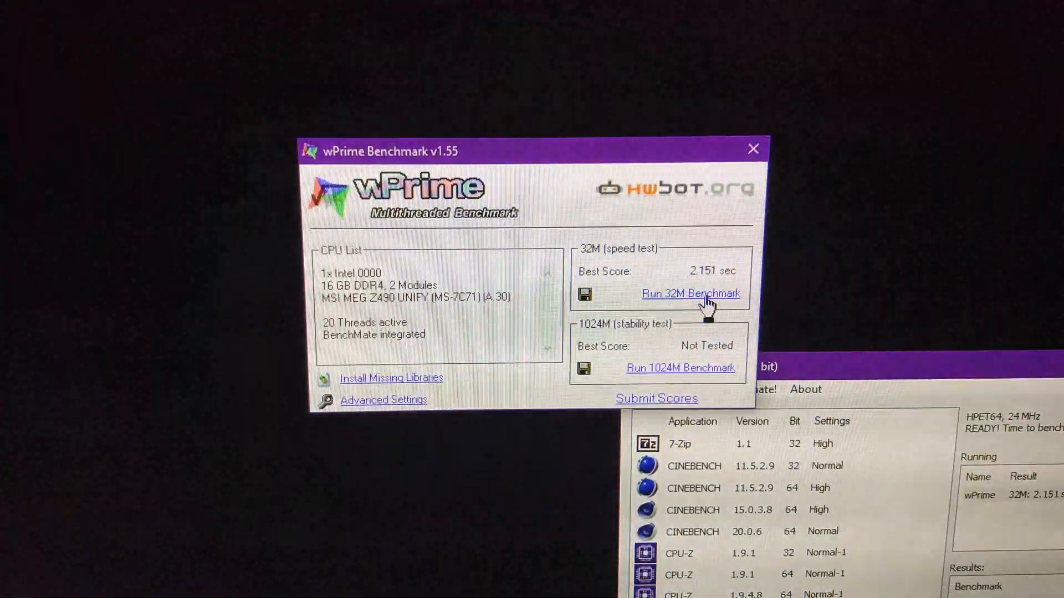
click(690, 293)
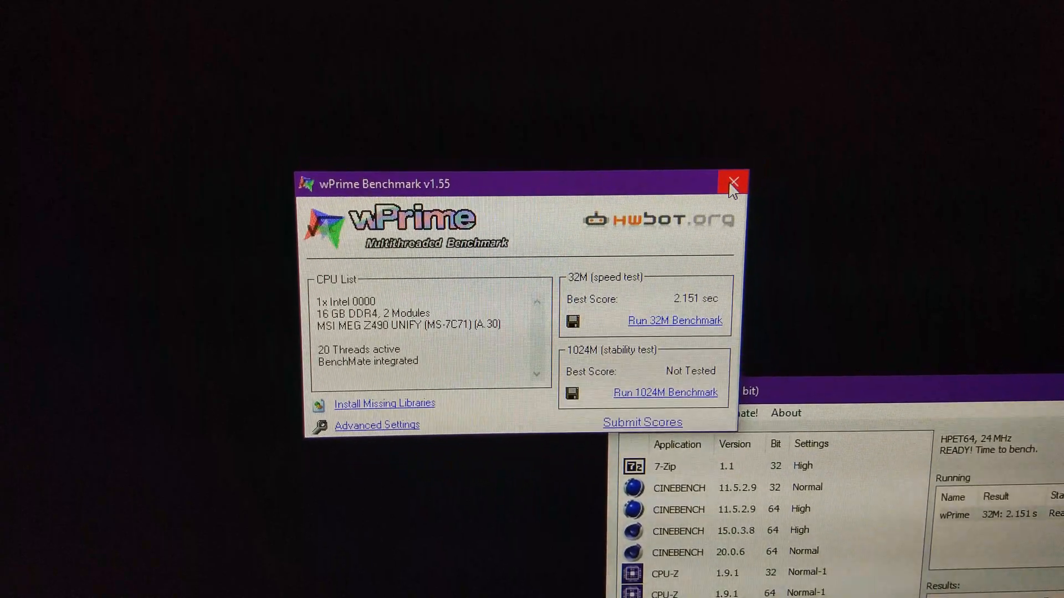
- Close wPrime, keeping its 2.151 sec 32M best recorded
click(731, 183)
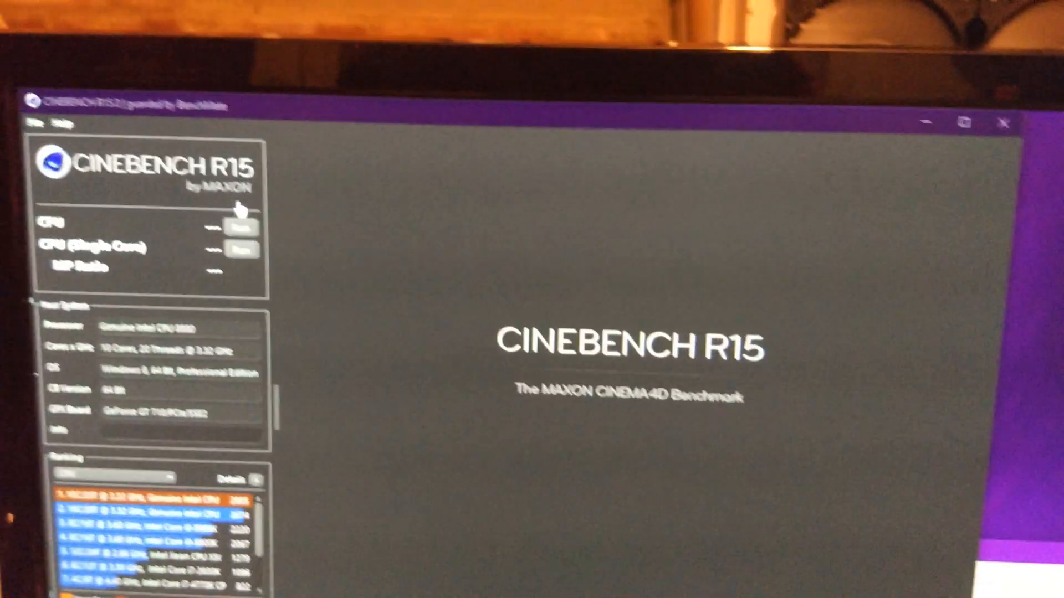
click(241, 228)
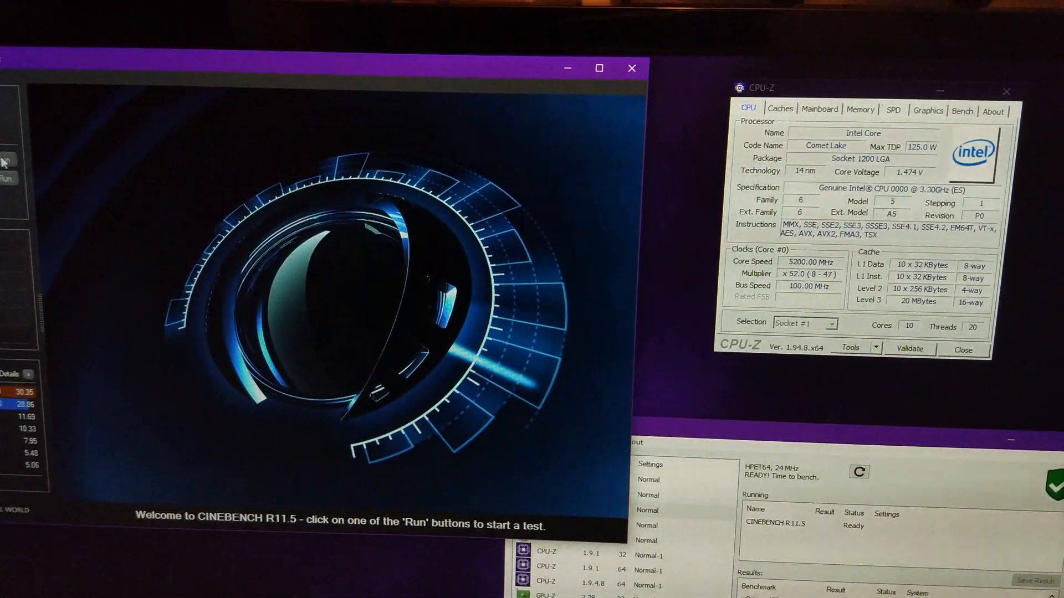
- Run the Cinebench R11.5 CPU rendering test at 5201 MHz
click(9, 171)
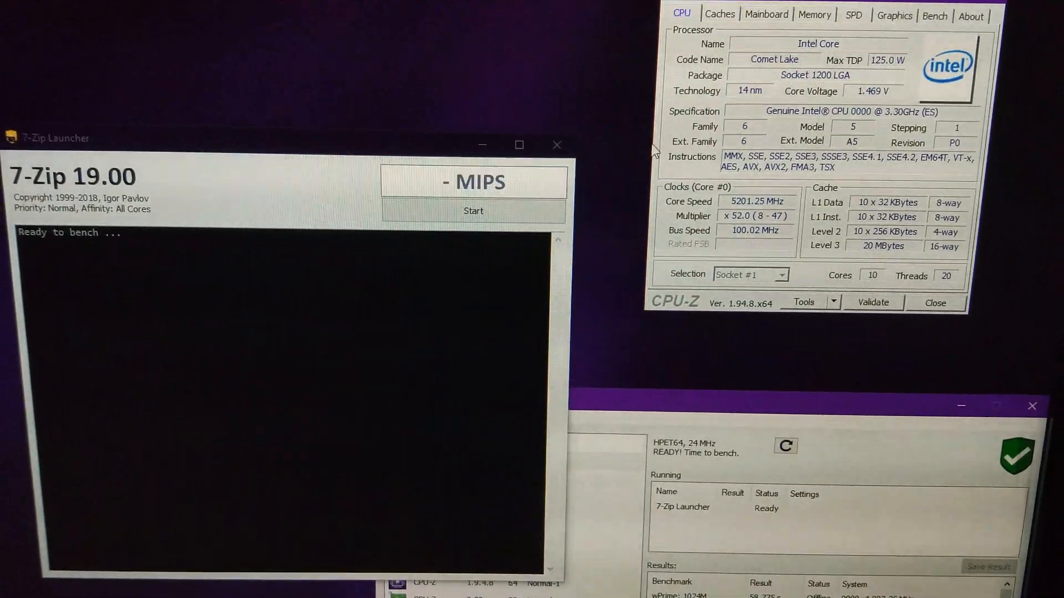
- Start the 7-Zip benchmark in the launcher at 5200 MHz
click(474, 210)
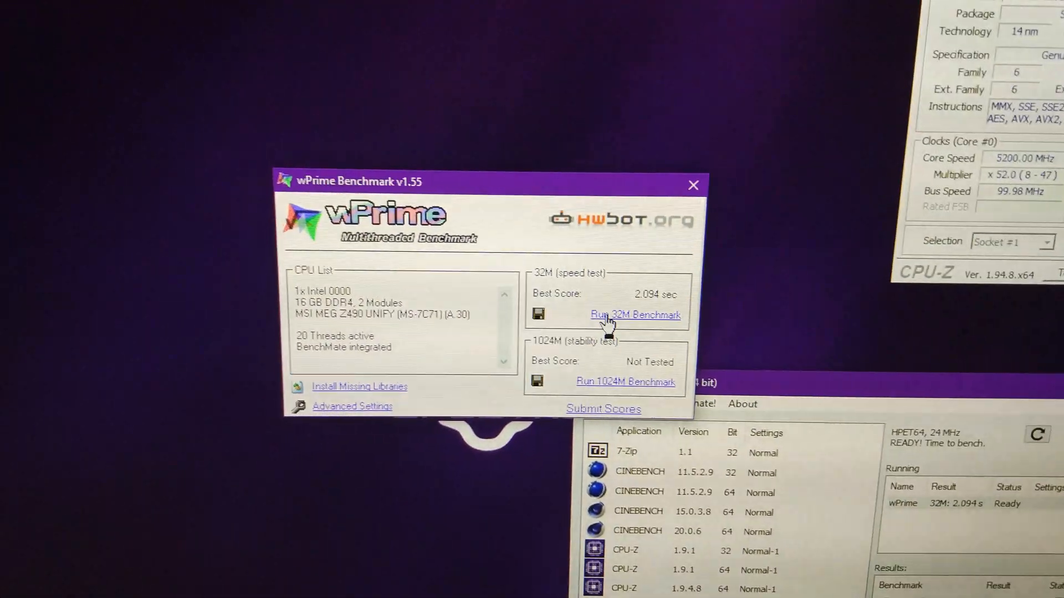
- Run the 32M speed test for a 2.094 sec best, then close wPrime
click(635, 314)
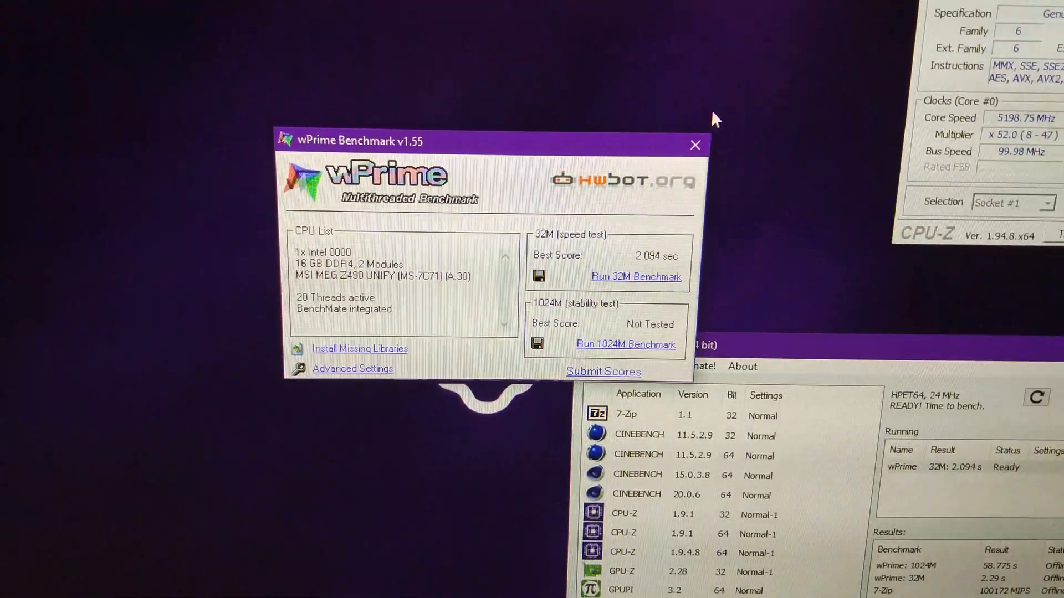
click(694, 146)
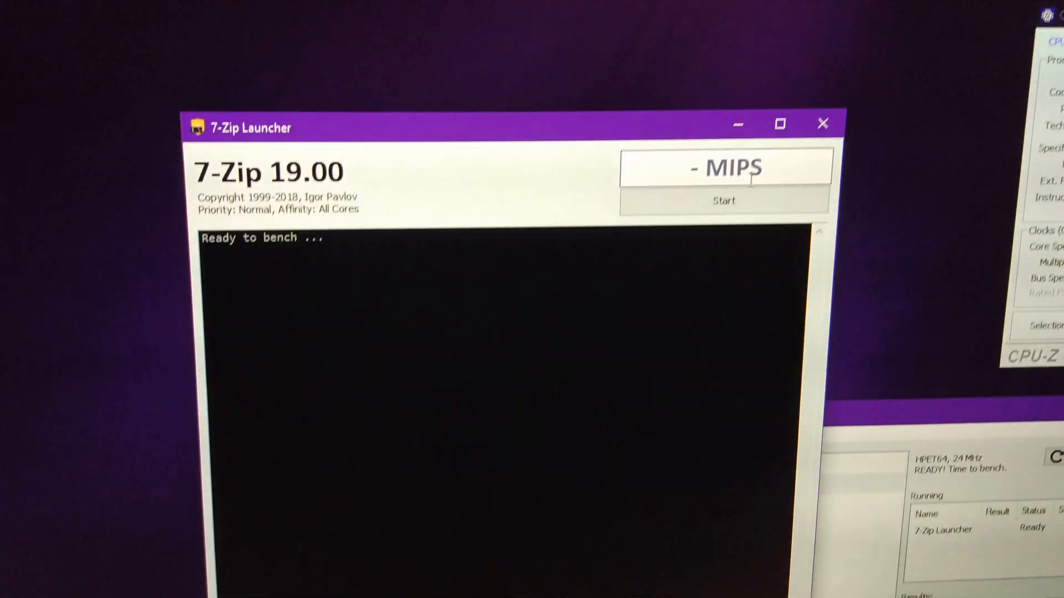
- Start the 7-Zip benchmark run in the launcher
click(724, 201)
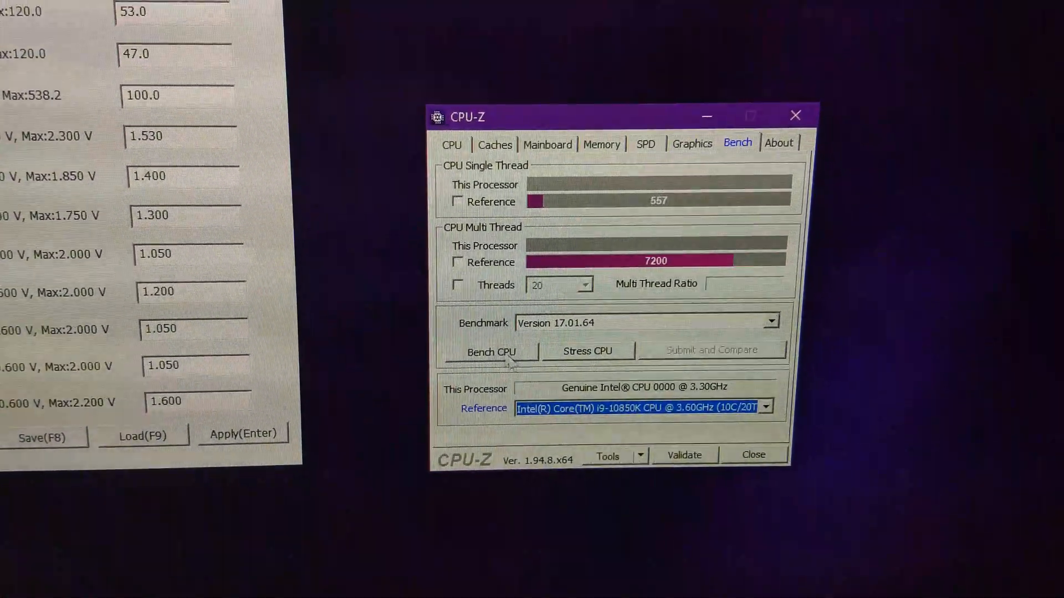
- Bench the CPU in CPU-Z: 641.8 single-thread, 8048.8 multi-thread
click(490, 352)
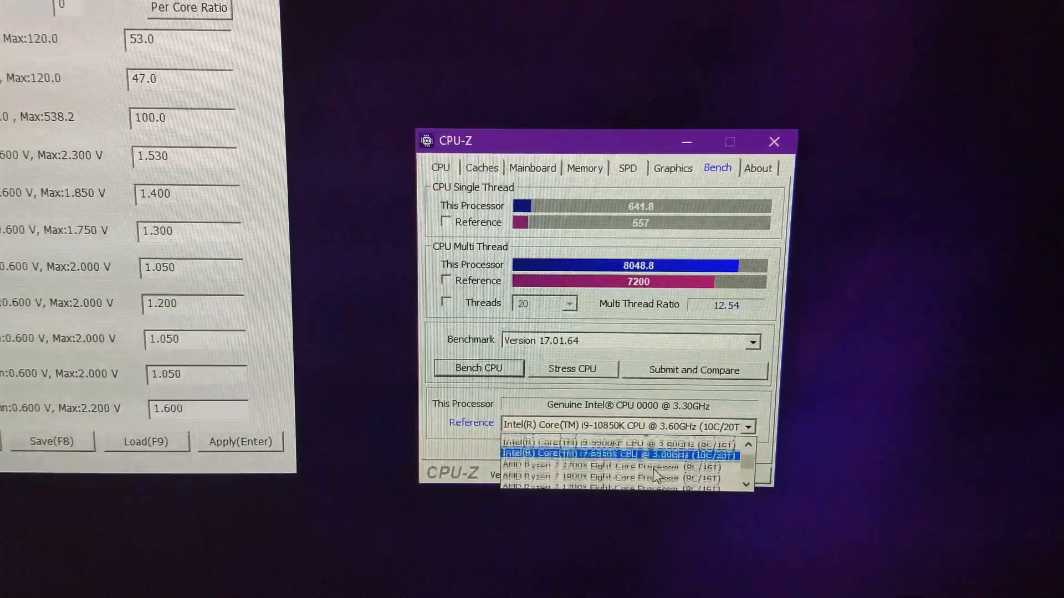
- Switch the reference processor to i9-7980XE, then to Ryzen 9 3950X
click(617, 452)
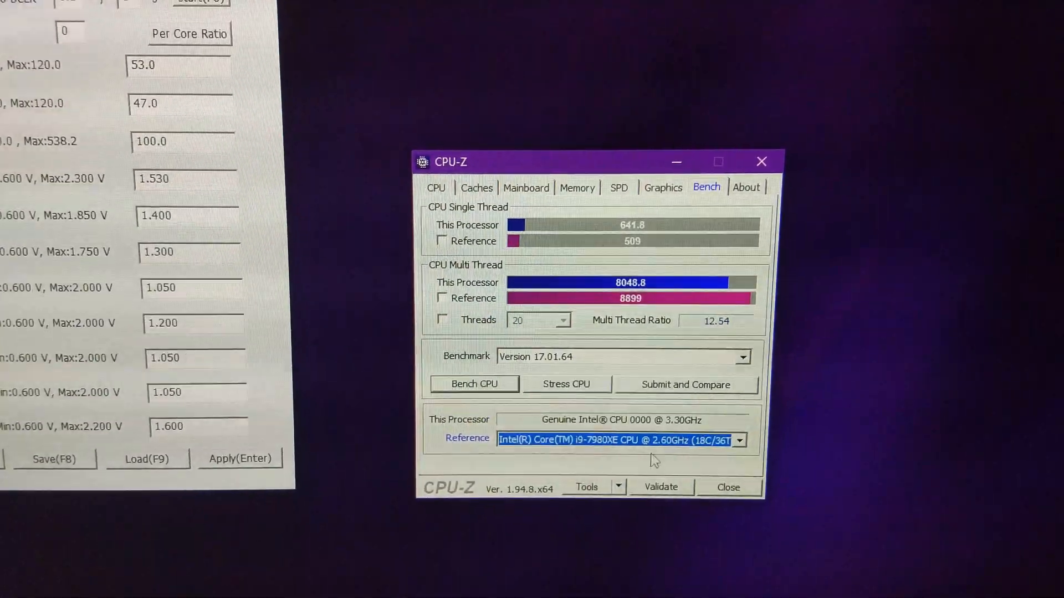
click(739, 440)
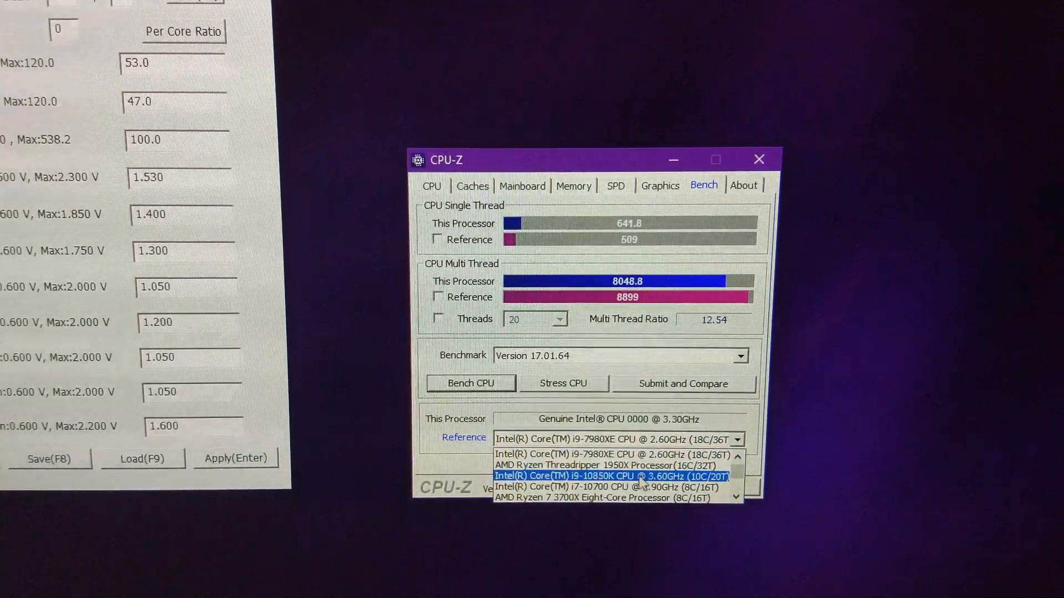
click(604, 477)
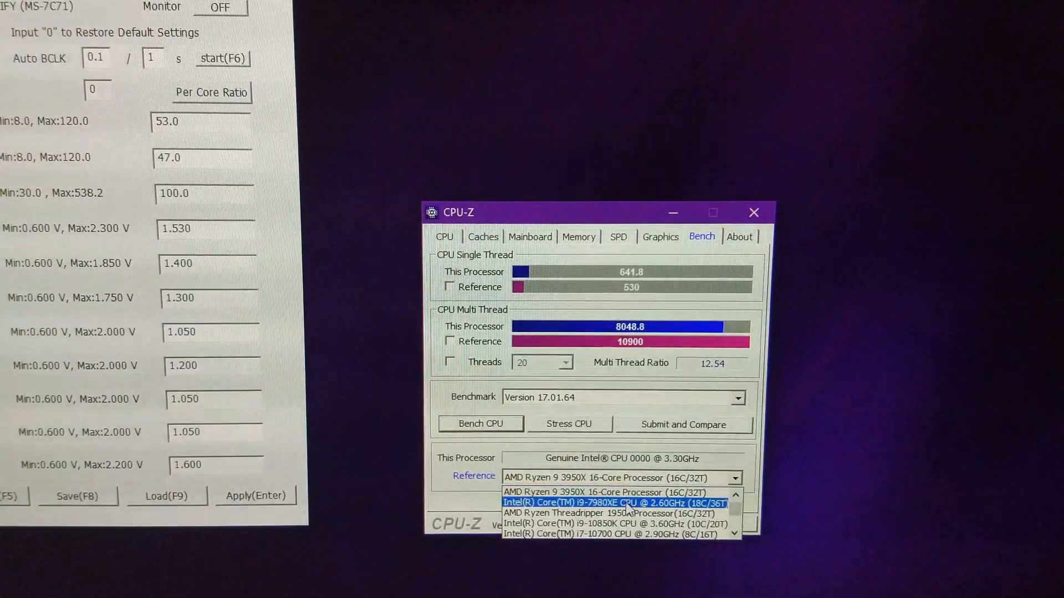
click(613, 492)
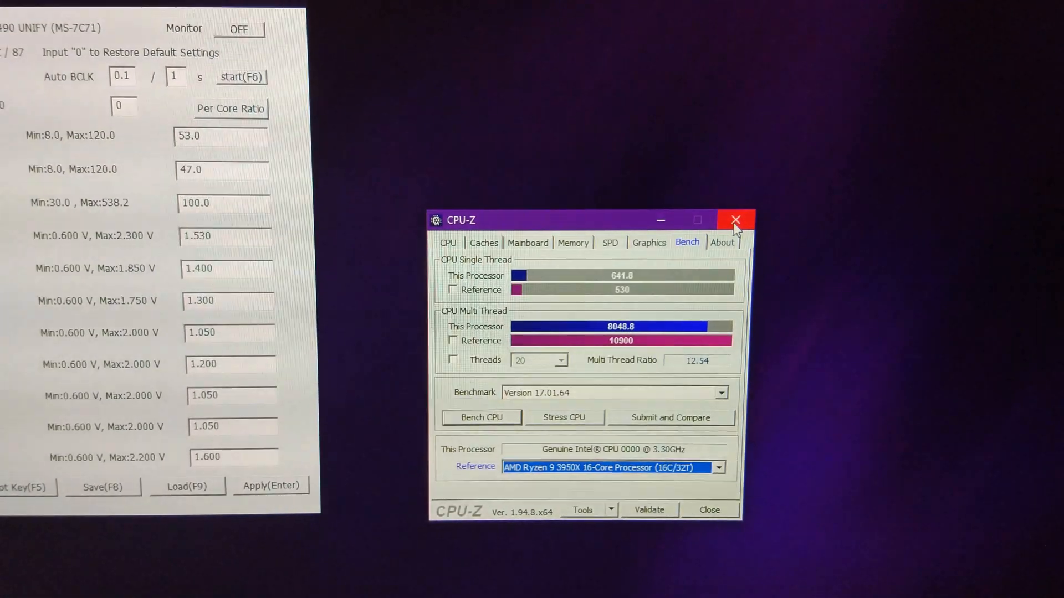
click(734, 219)
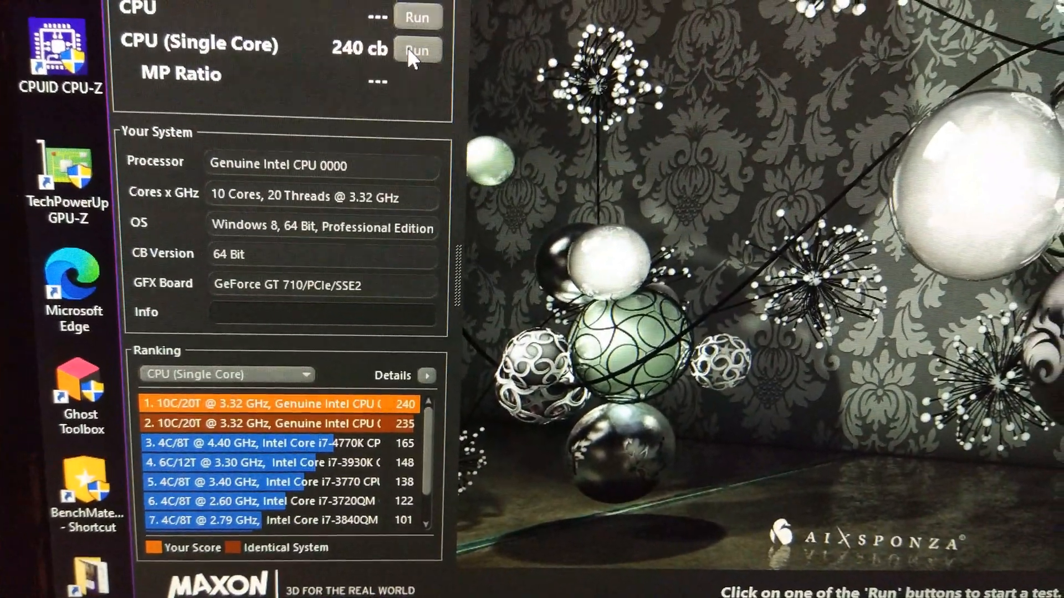
- Rerun the single-core CPU test at 5400 MHz, scoring 240 cb
click(418, 48)
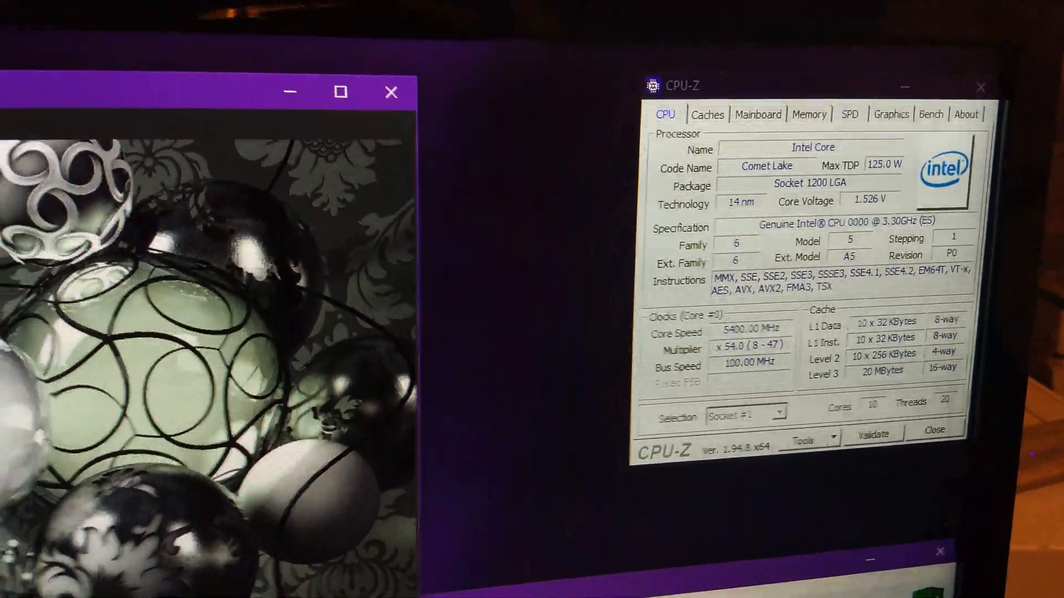
click(291, 148)
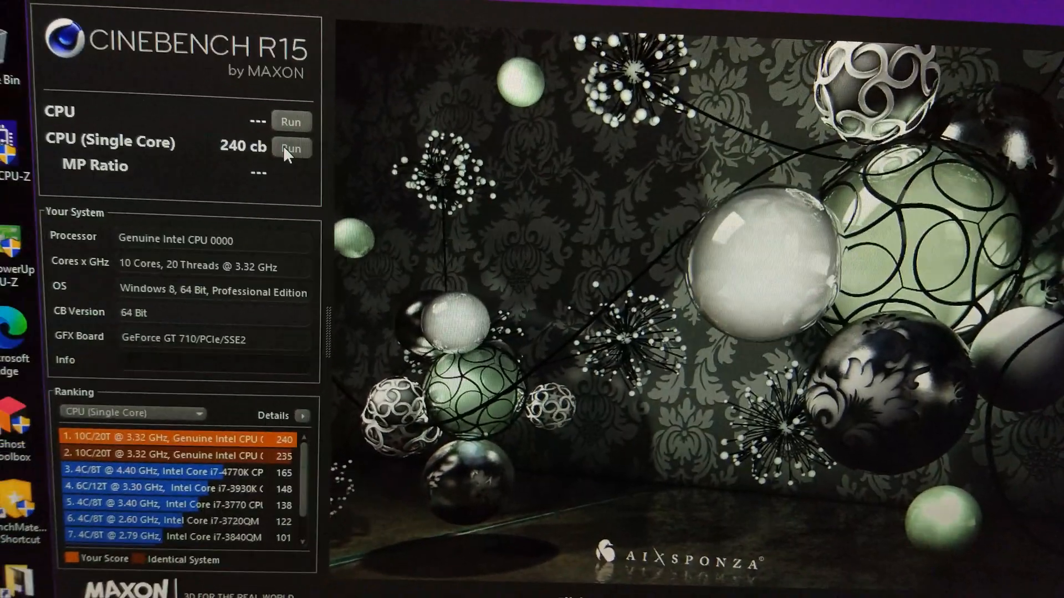